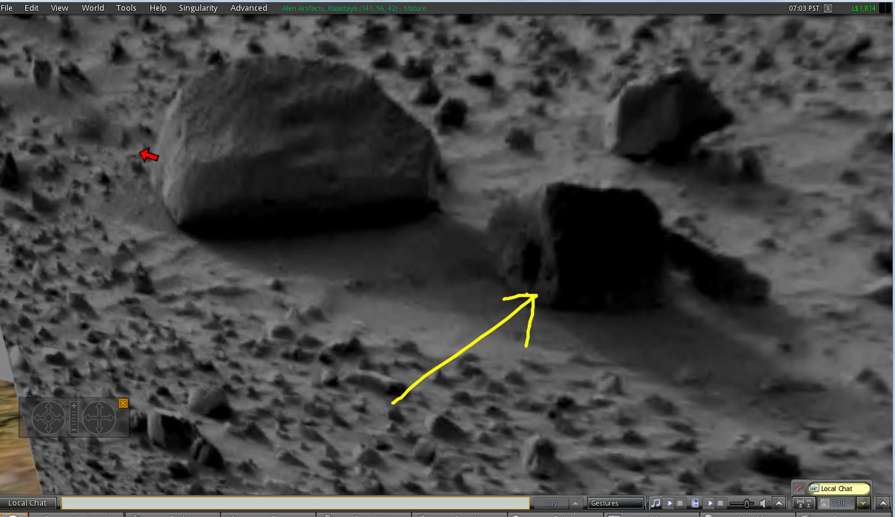
Zoom the camera in on the pebble-strewn ground and boulder edges of the Mars photo.
{"action": "left_click_drag", "start_coordinate": [497, 192], "coordinate": [601, 137]}
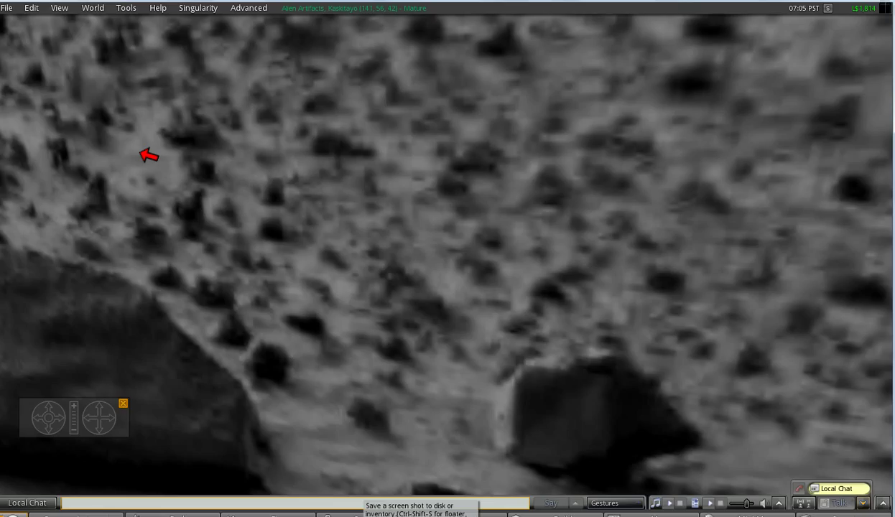
{"action": "left_click_drag", "start_coordinate": [374, 443], "coordinate": [483, 428]}
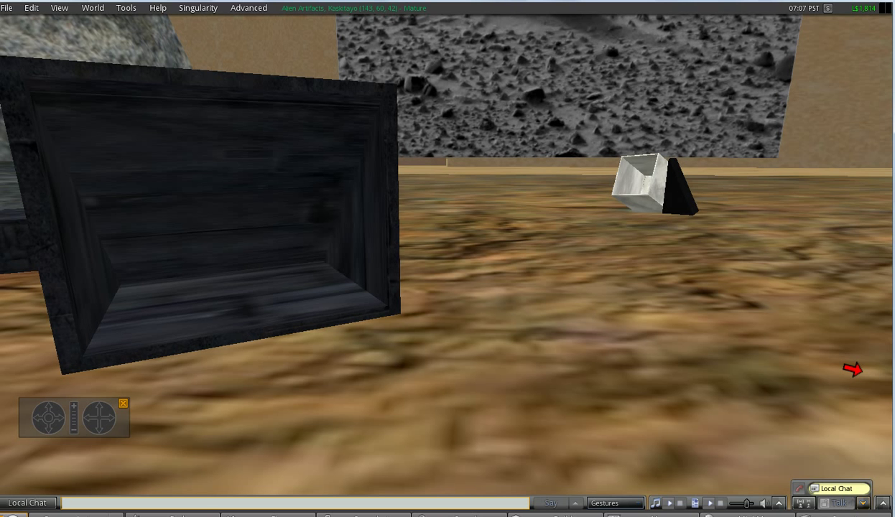
{"action": "mouse_move", "coordinate": [102, 424]}
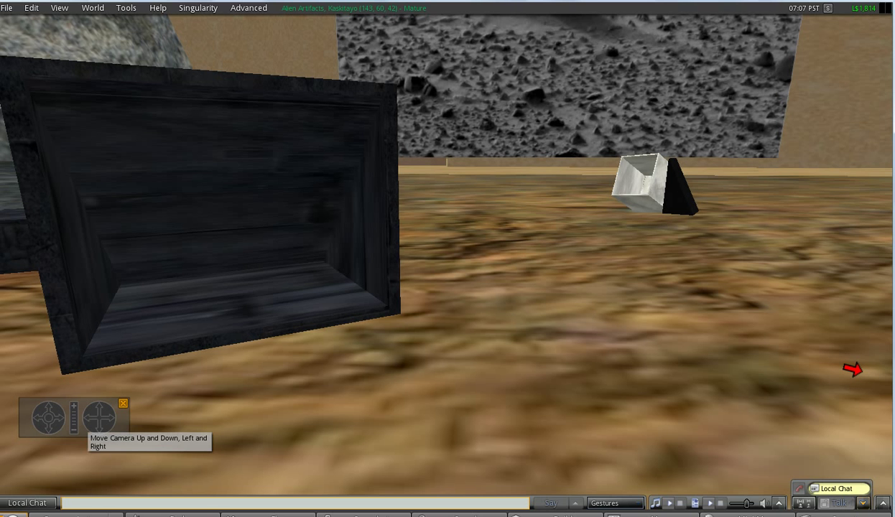